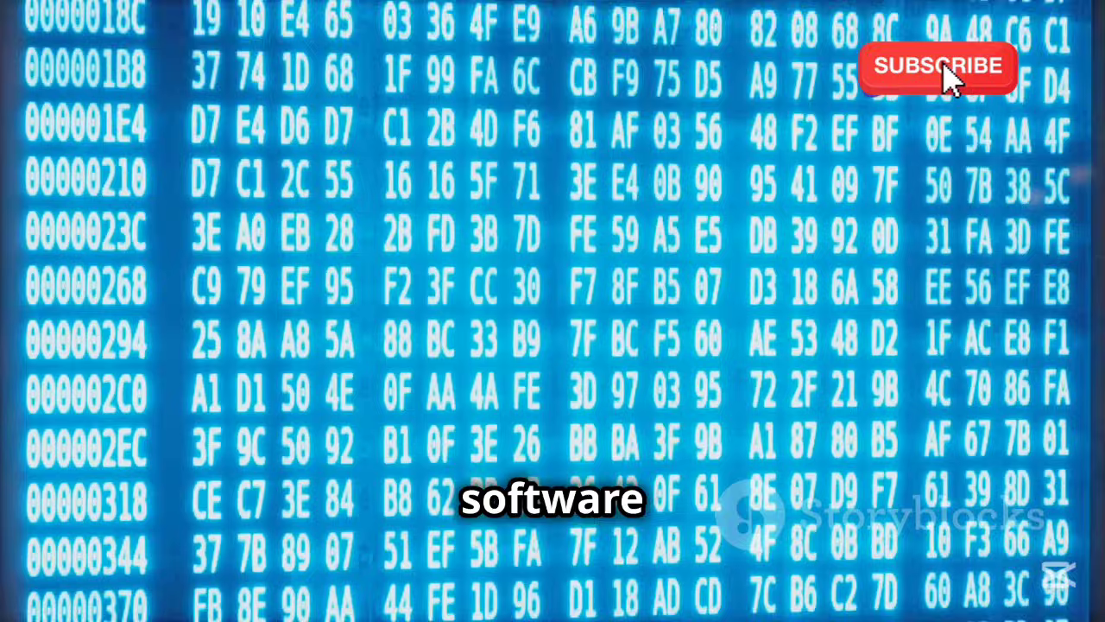
scroll(down, 3)
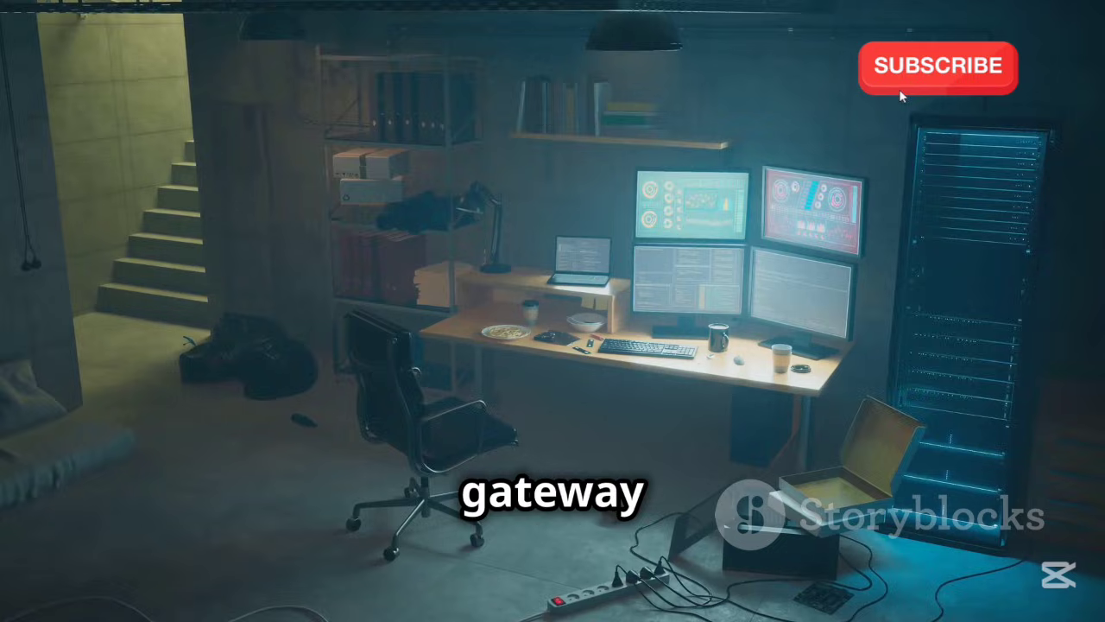
mouse_move(957, 82)
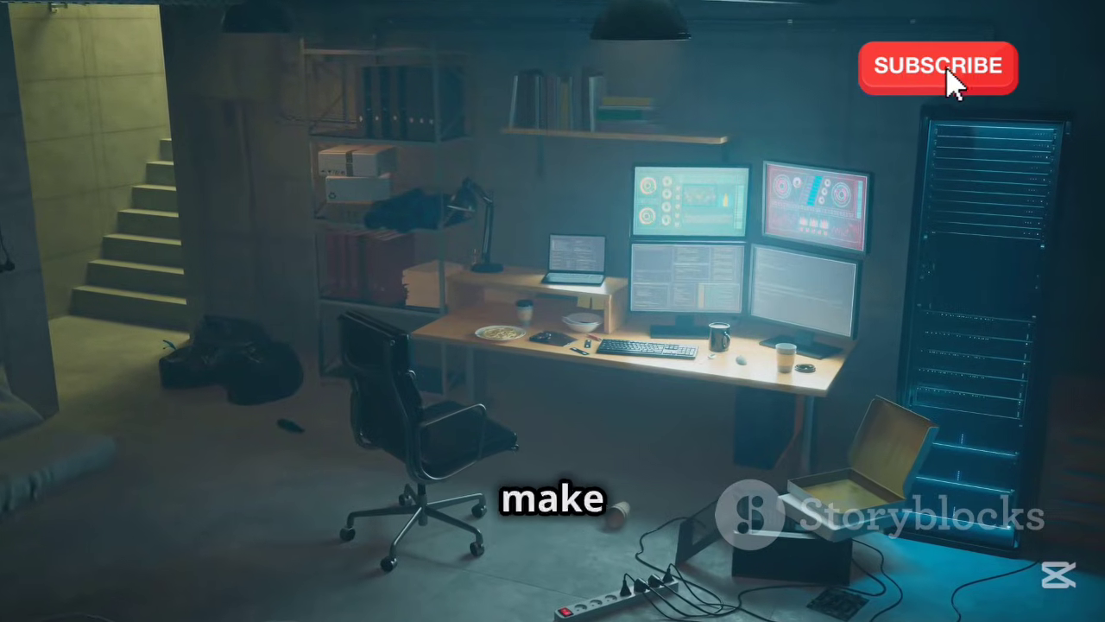